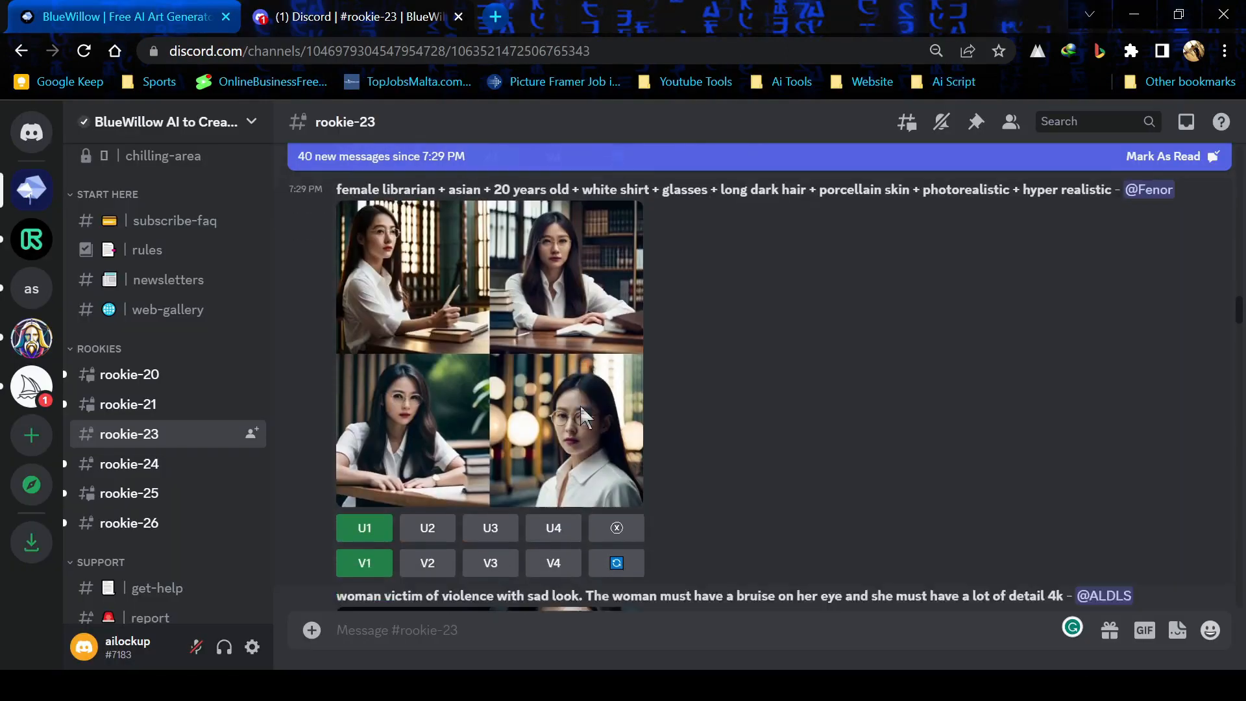
- Scroll the bluewillow.ai homepage down to the Join the Free Beta button
scroll(down, 3)
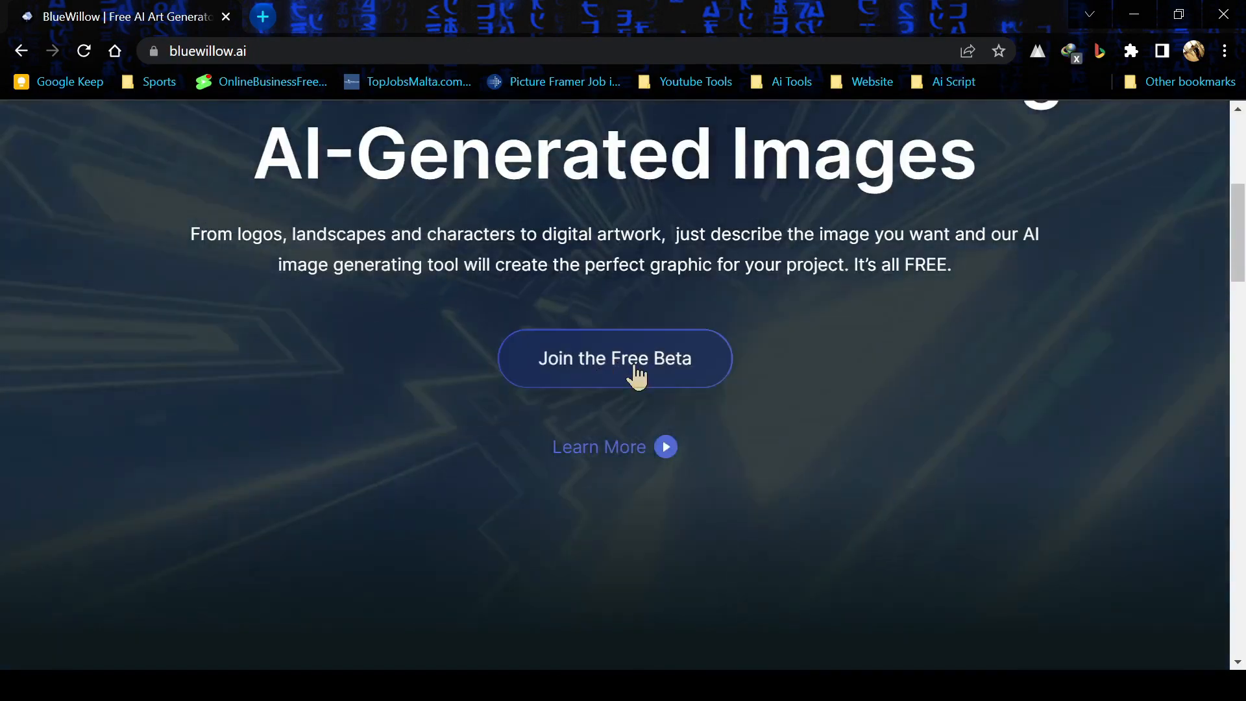
- Accept the BlueWillow Discord invite and complete its onboarding questions, skipping the language question
click(615, 358)
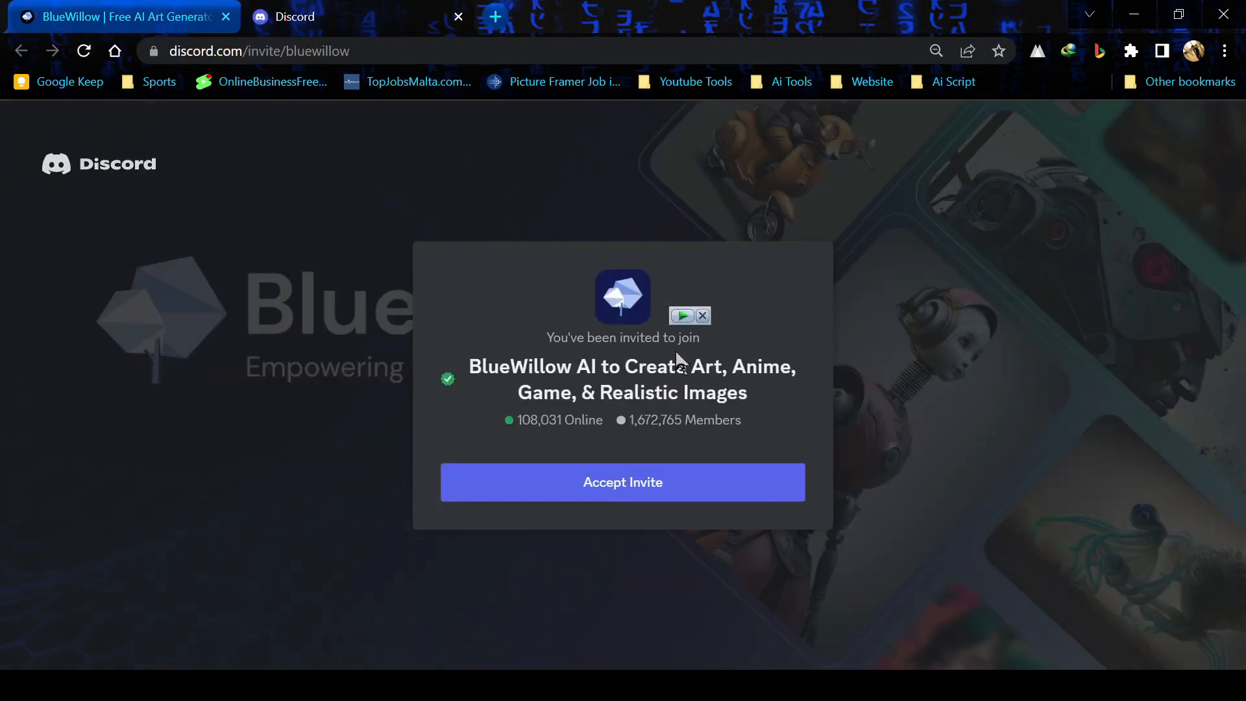
click(622, 481)
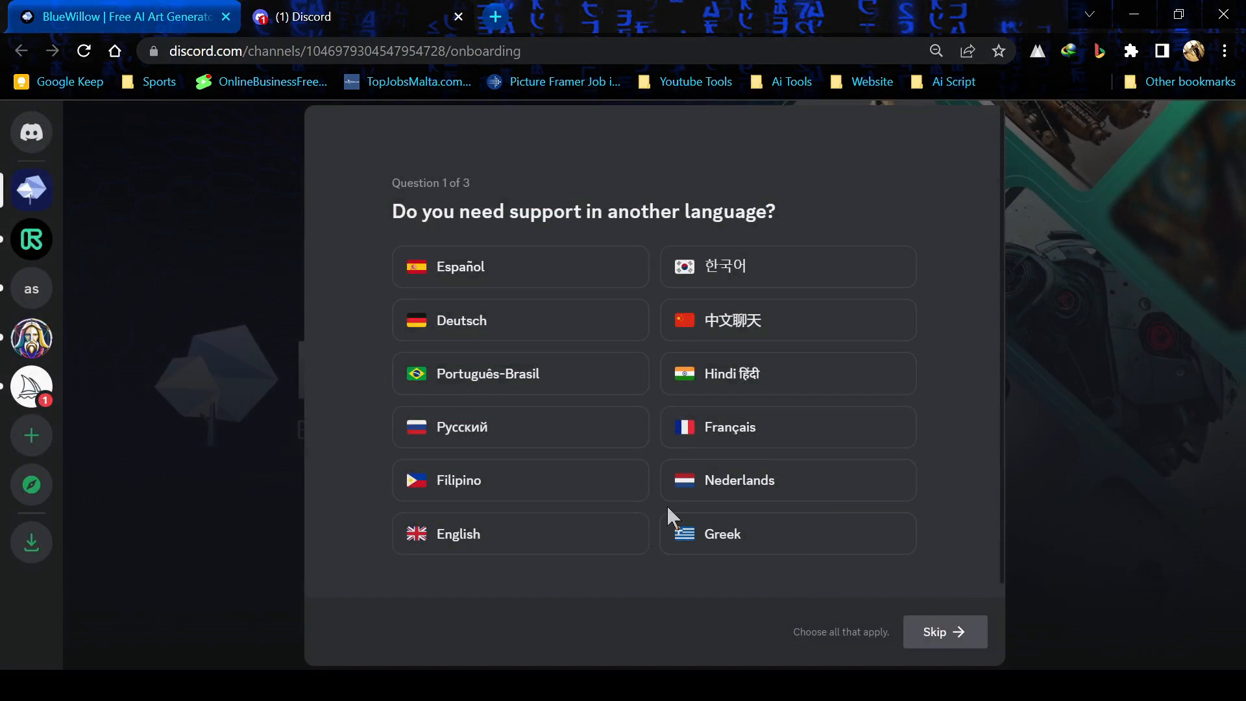
click(944, 632)
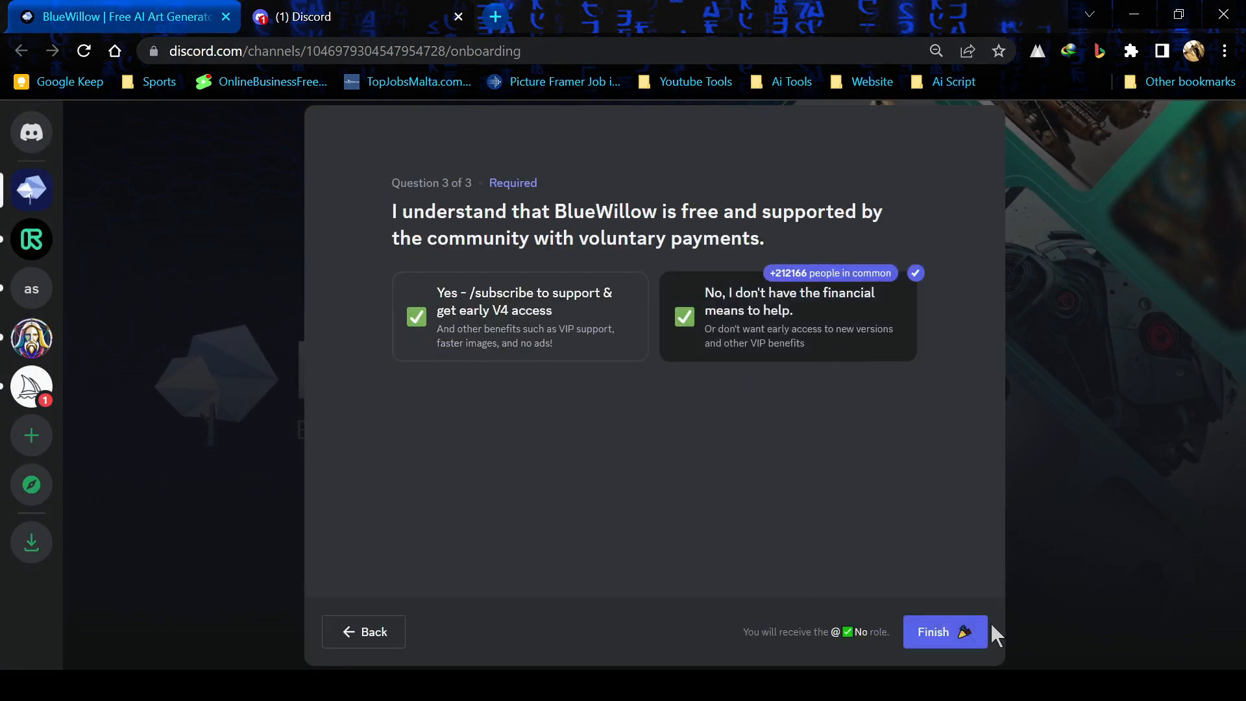
click(944, 632)
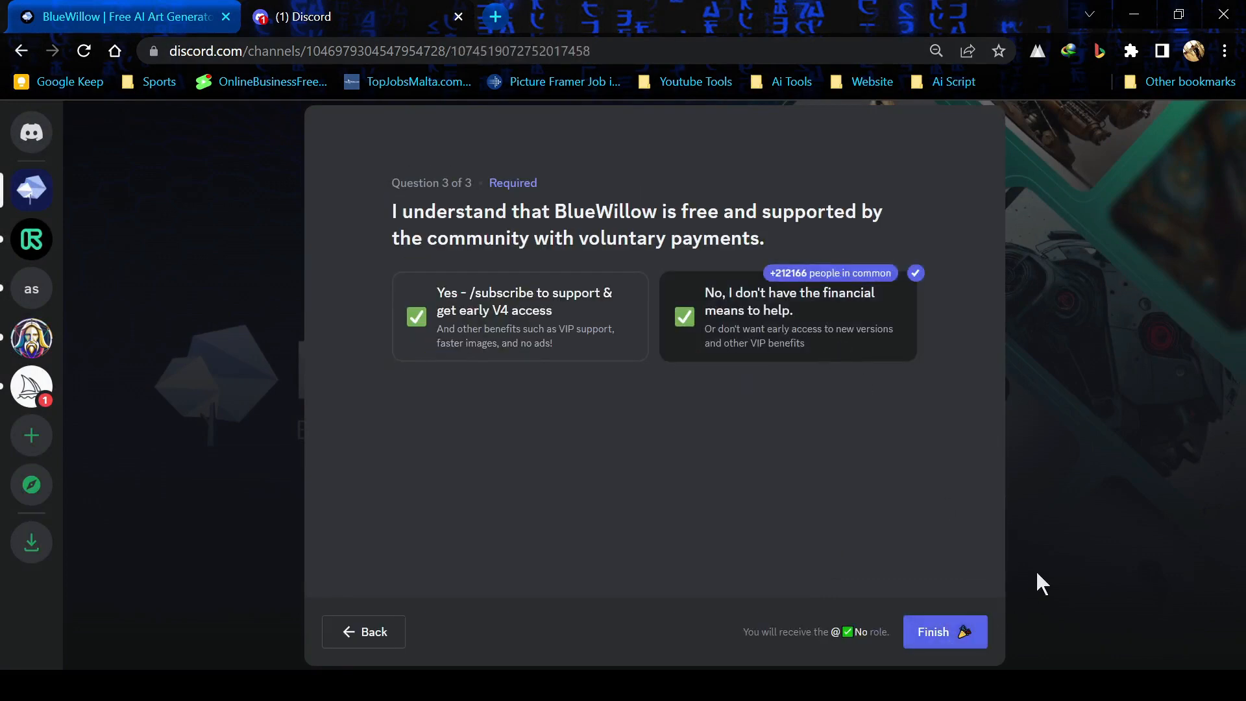
click(944, 631)
text(/)
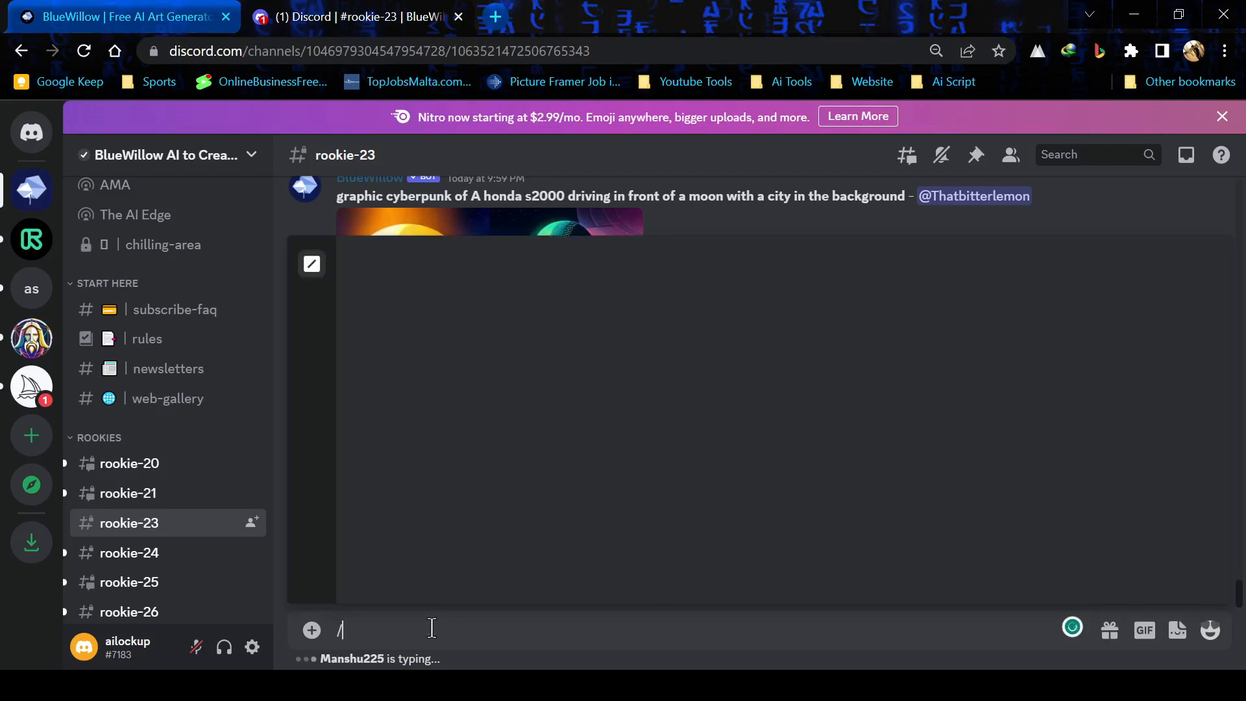
- Generate a blonde woman portrait with /imagine, then open the upscaled image full-size to download
text(ima)
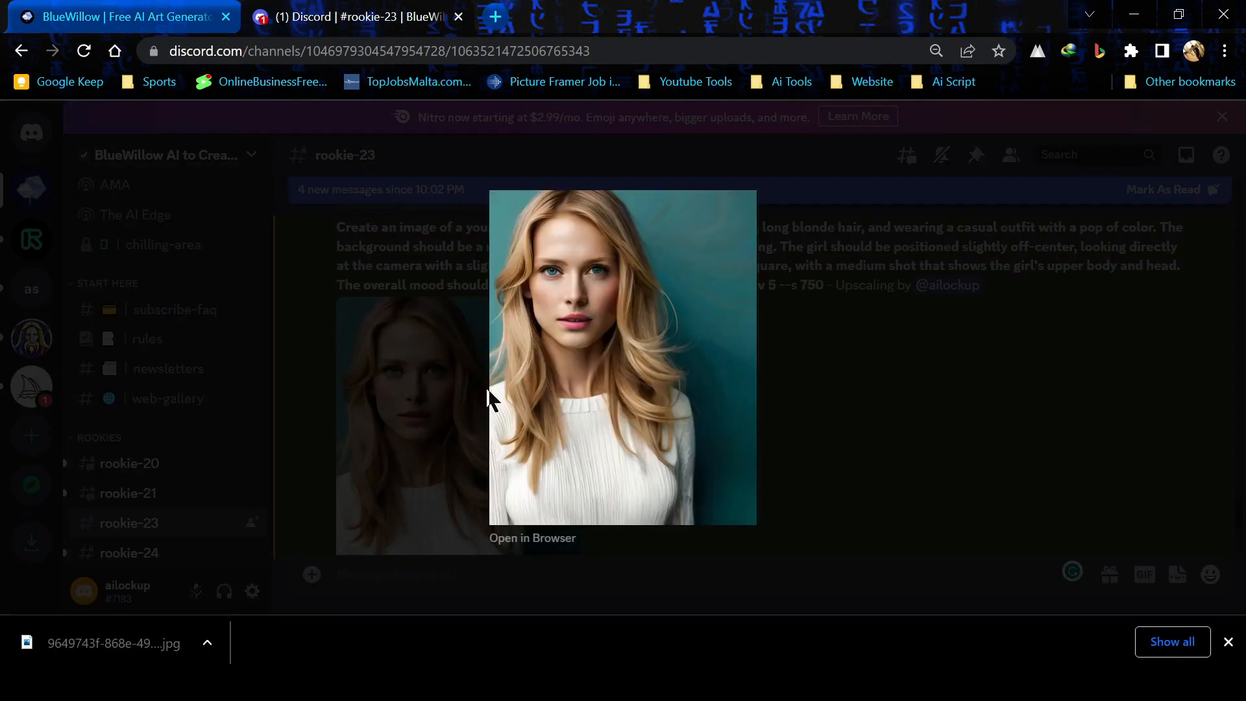
click(532, 538)
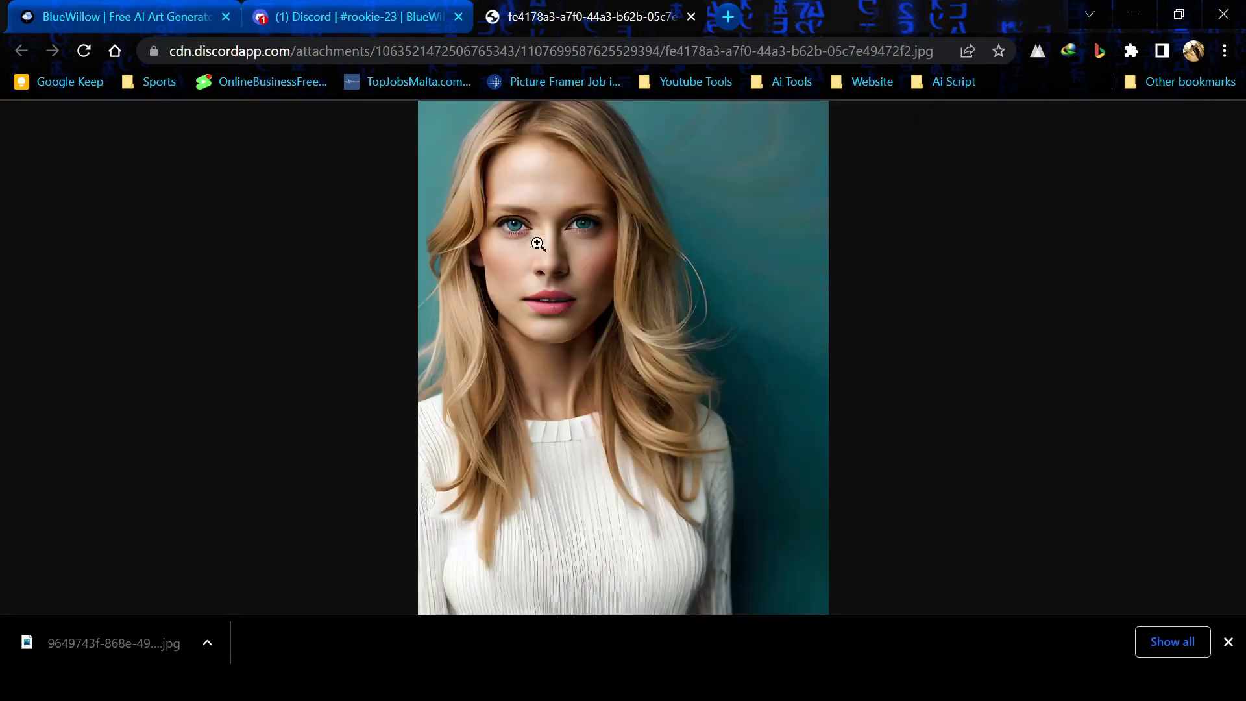
click(689, 17)
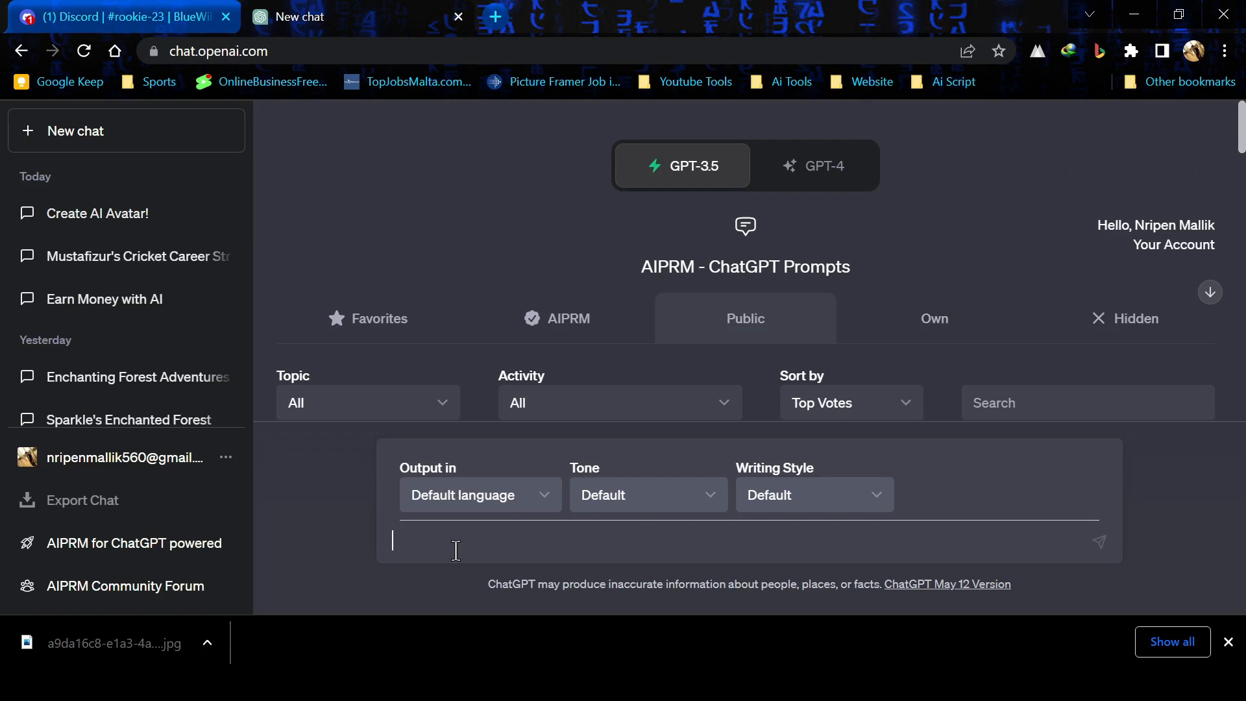
- Ask ChatGPT to 'Write a introduction script for a comedy show host' and select Lily's opening lines
text(Write a introduction)
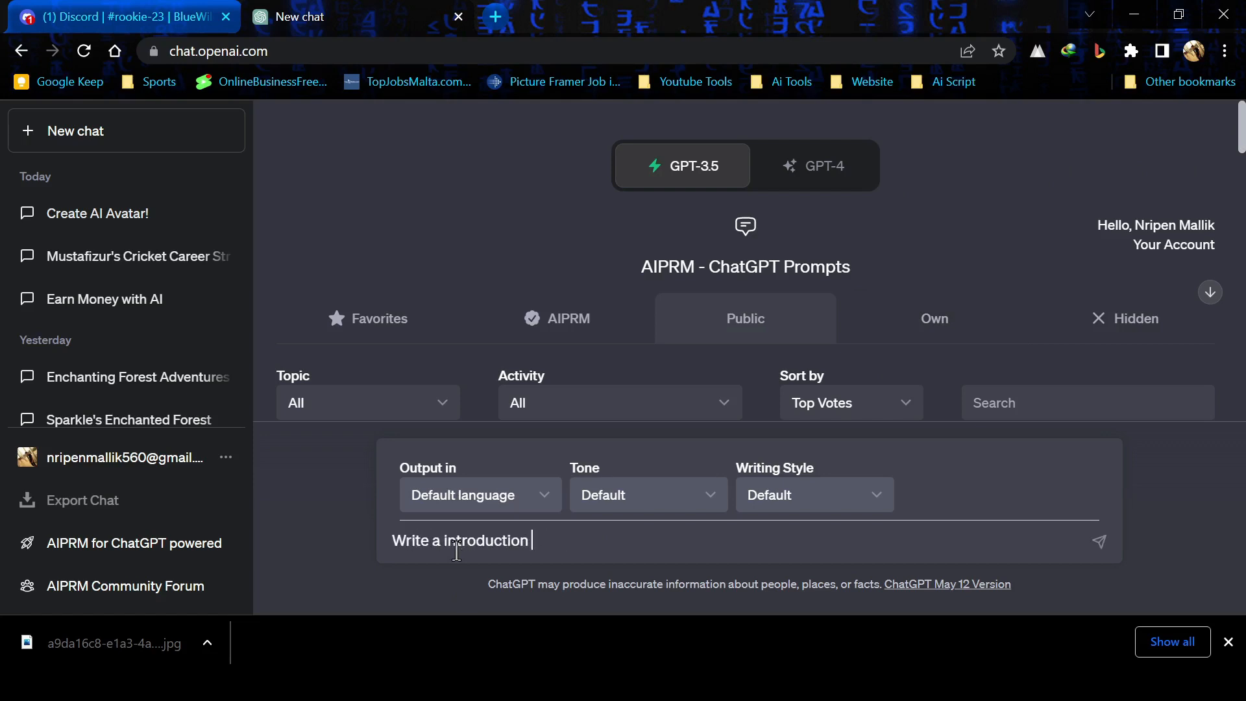
text(script for a comedy show host)
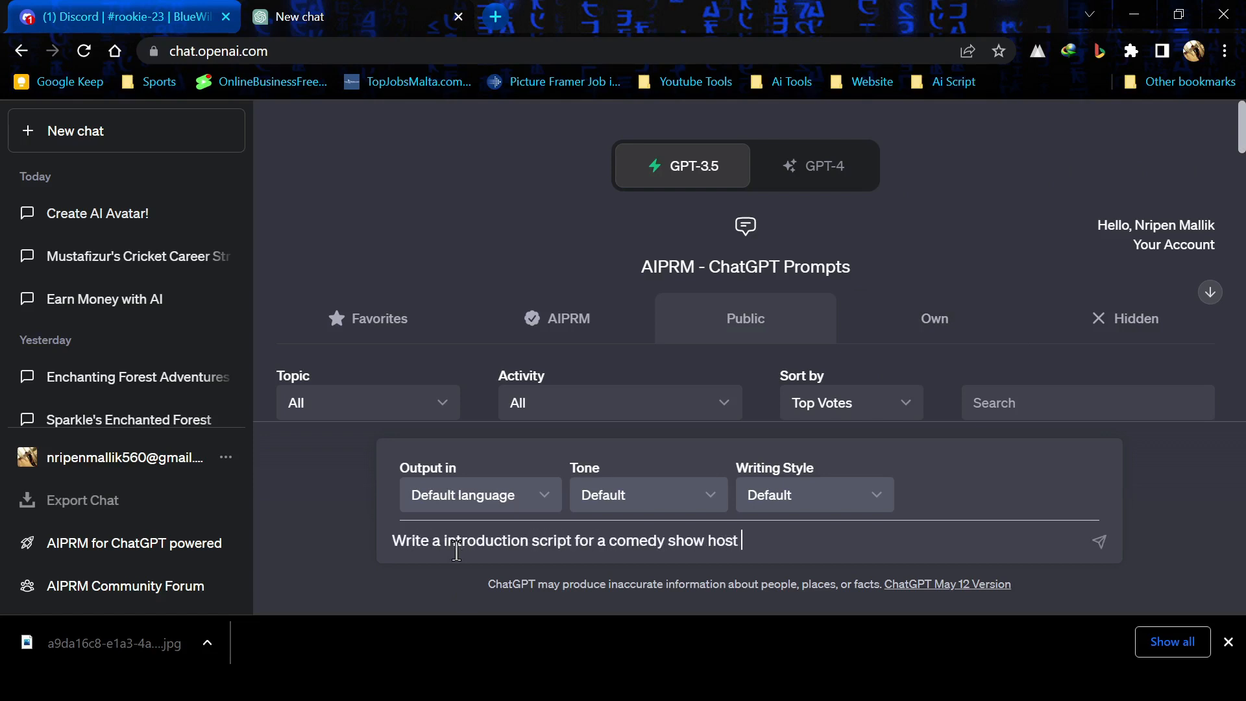
click(1099, 540)
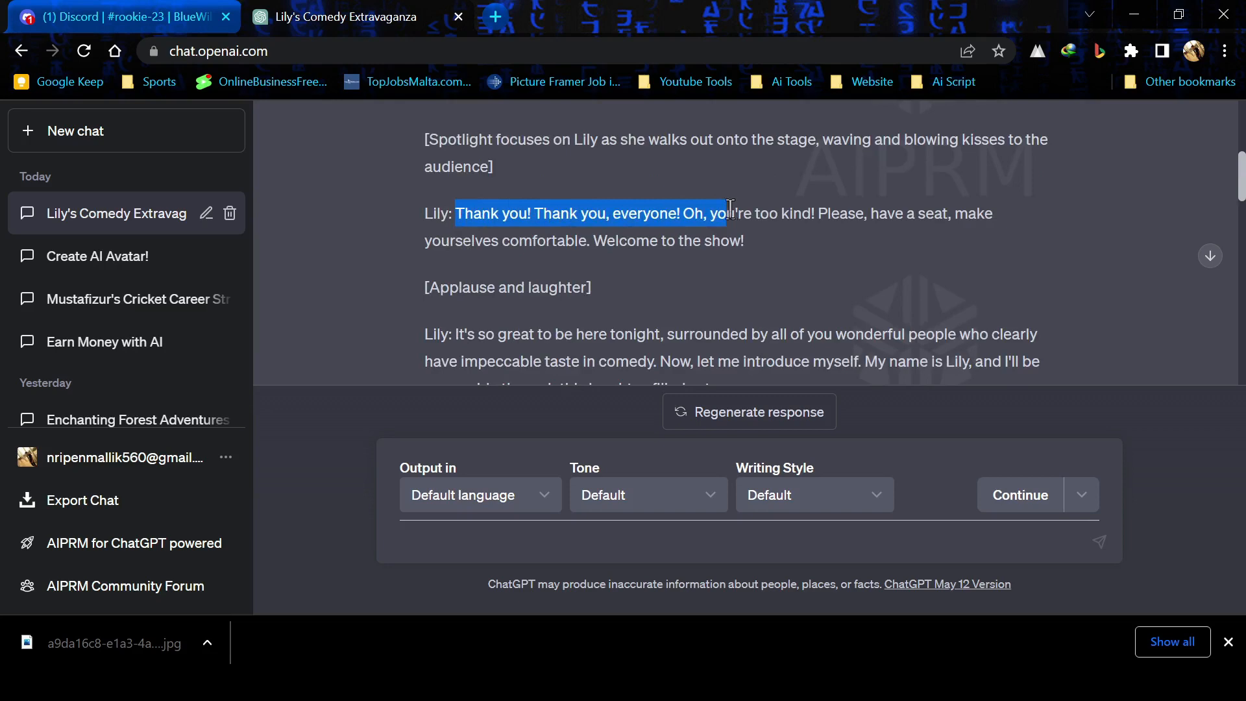
drag(723, 213, 743, 241)
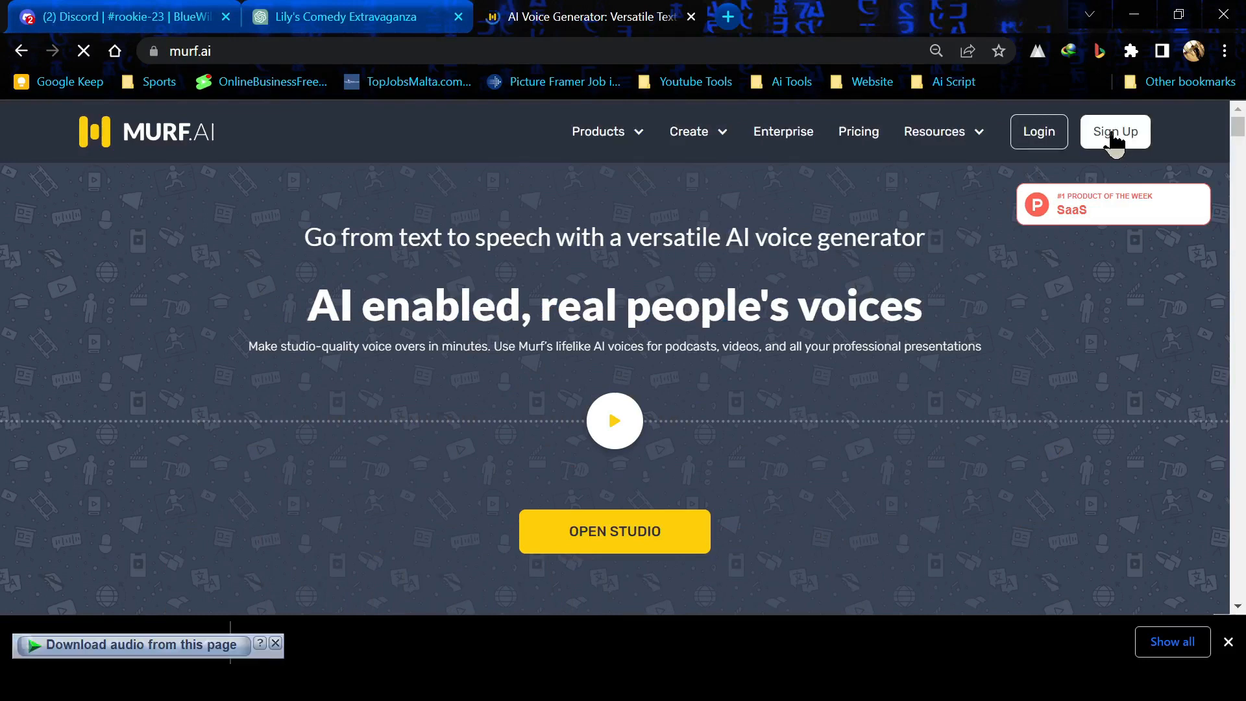
mouse_move(953, 253)
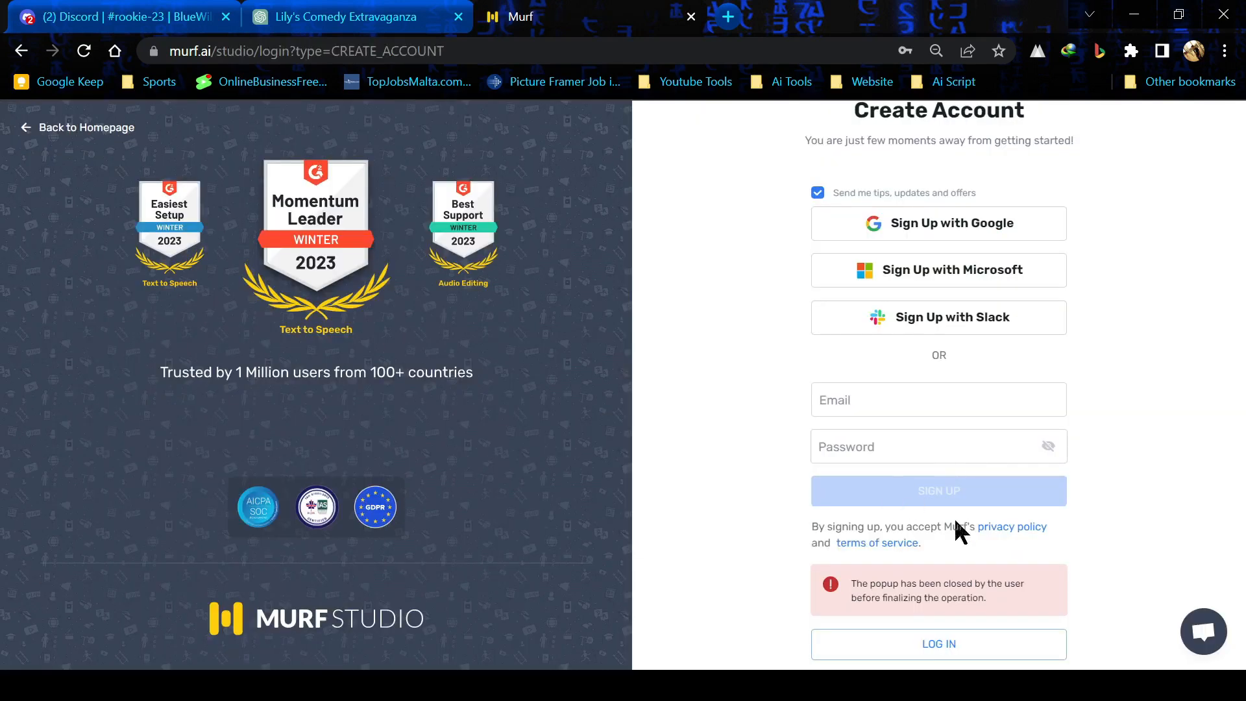
mouse_move(948, 238)
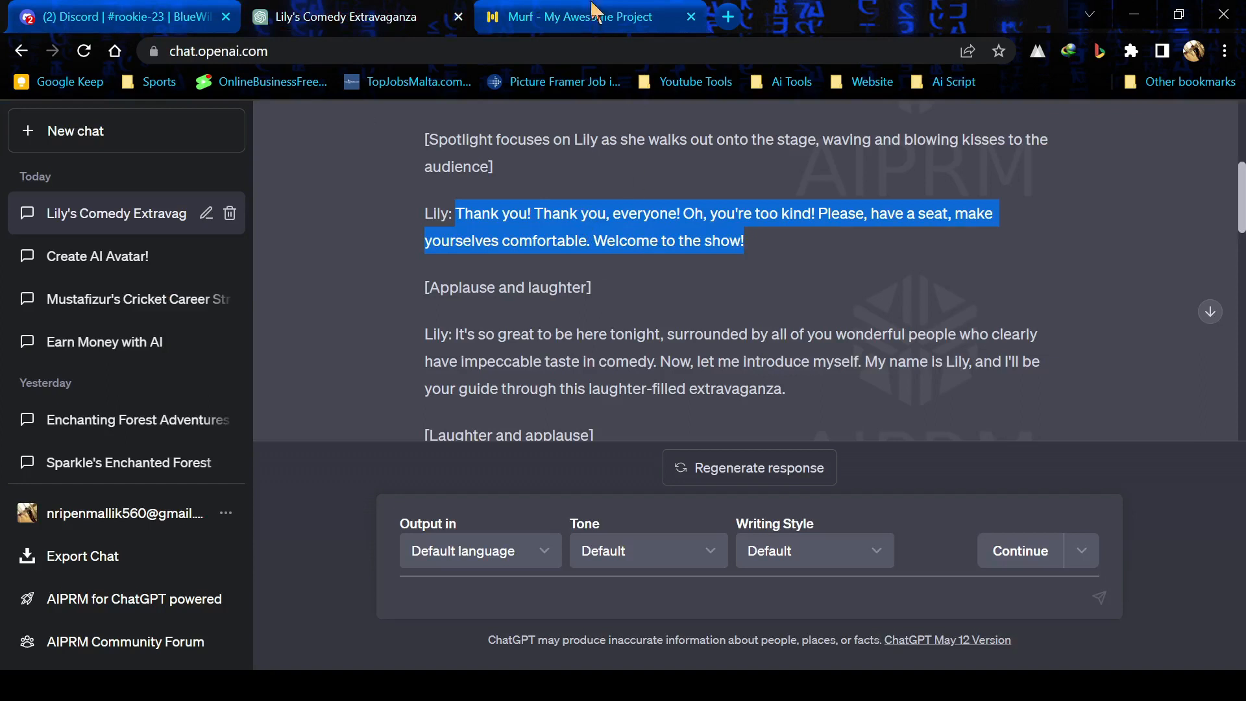
- Replace the Clint voice with Charlotte on Lily's lines and play the 9.5-second voiceover
click(581, 17)
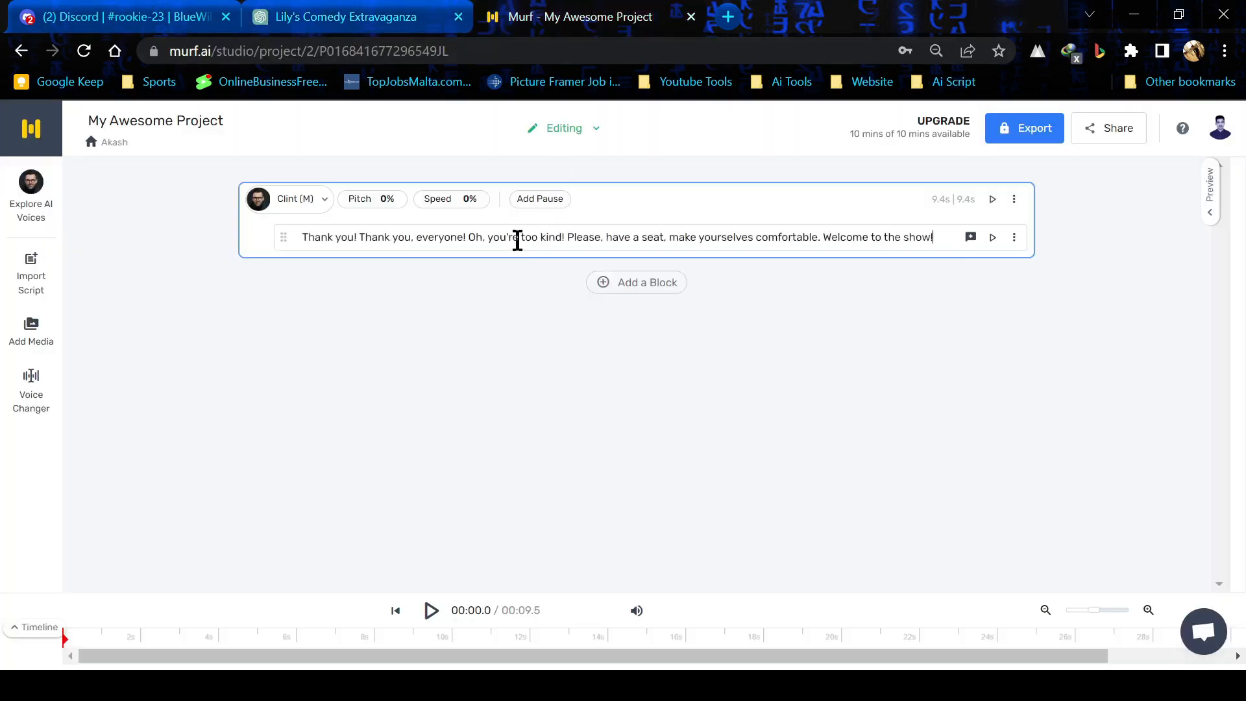
click(288, 199)
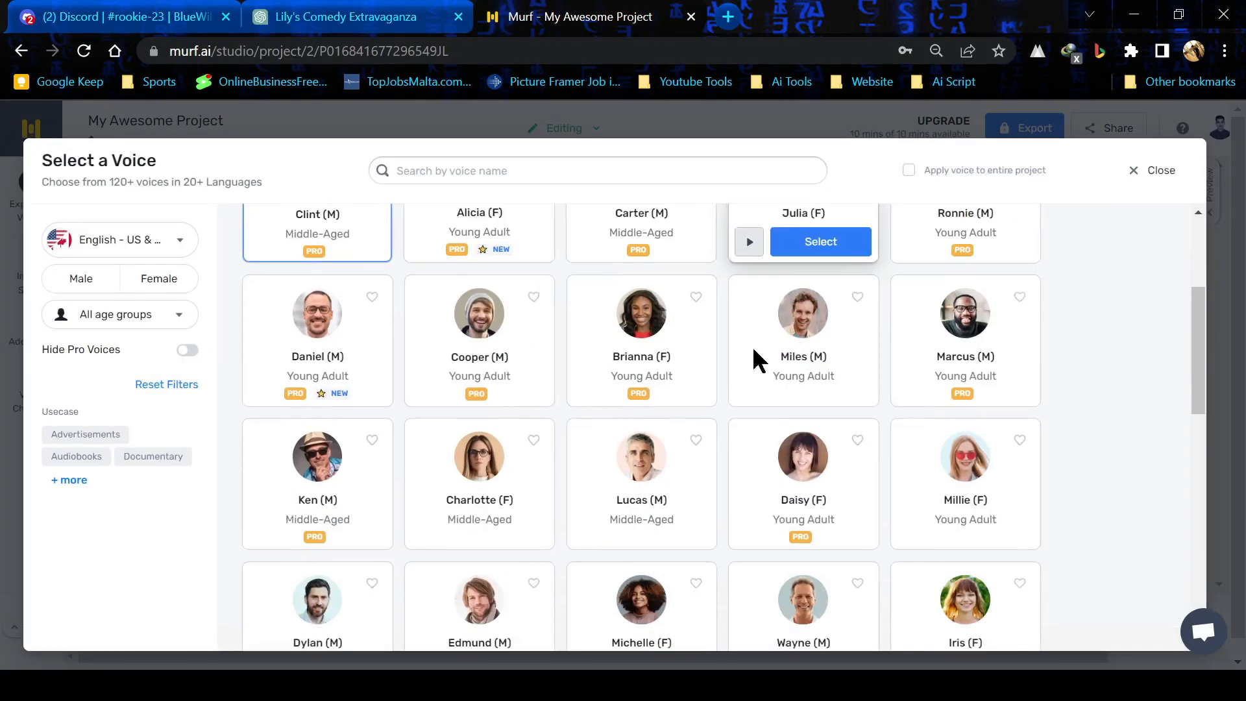
scroll(down, 3)
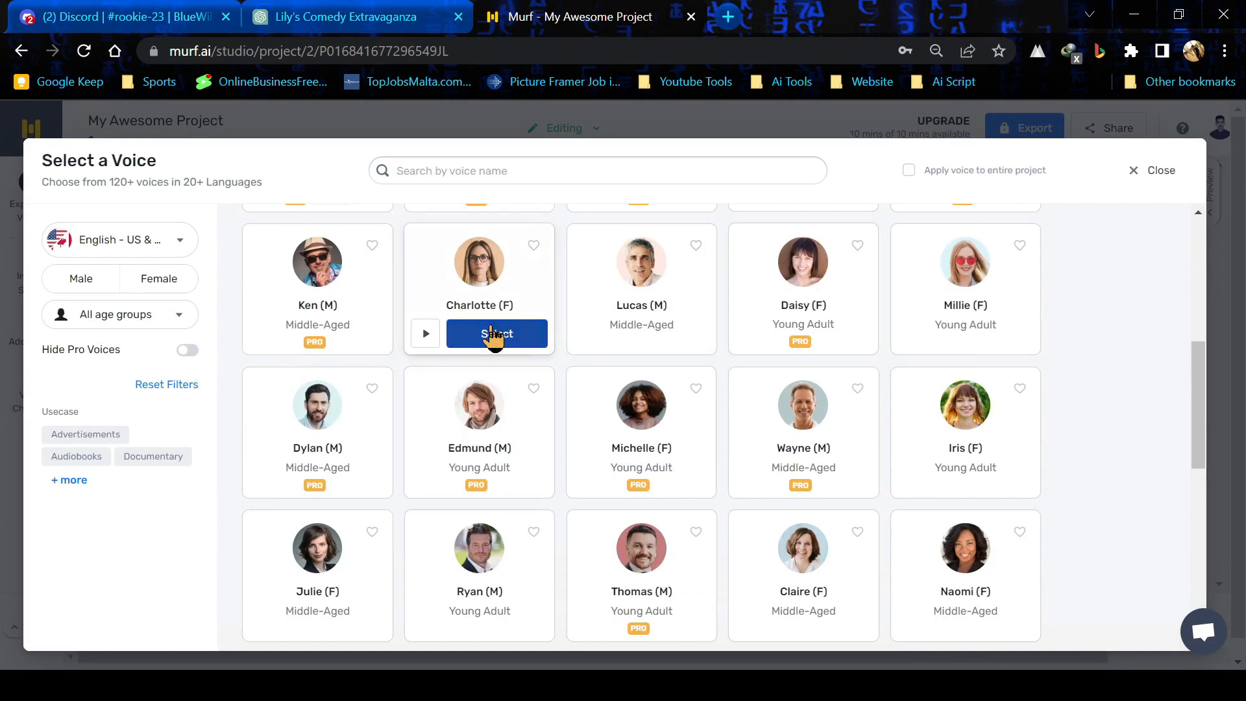
click(495, 334)
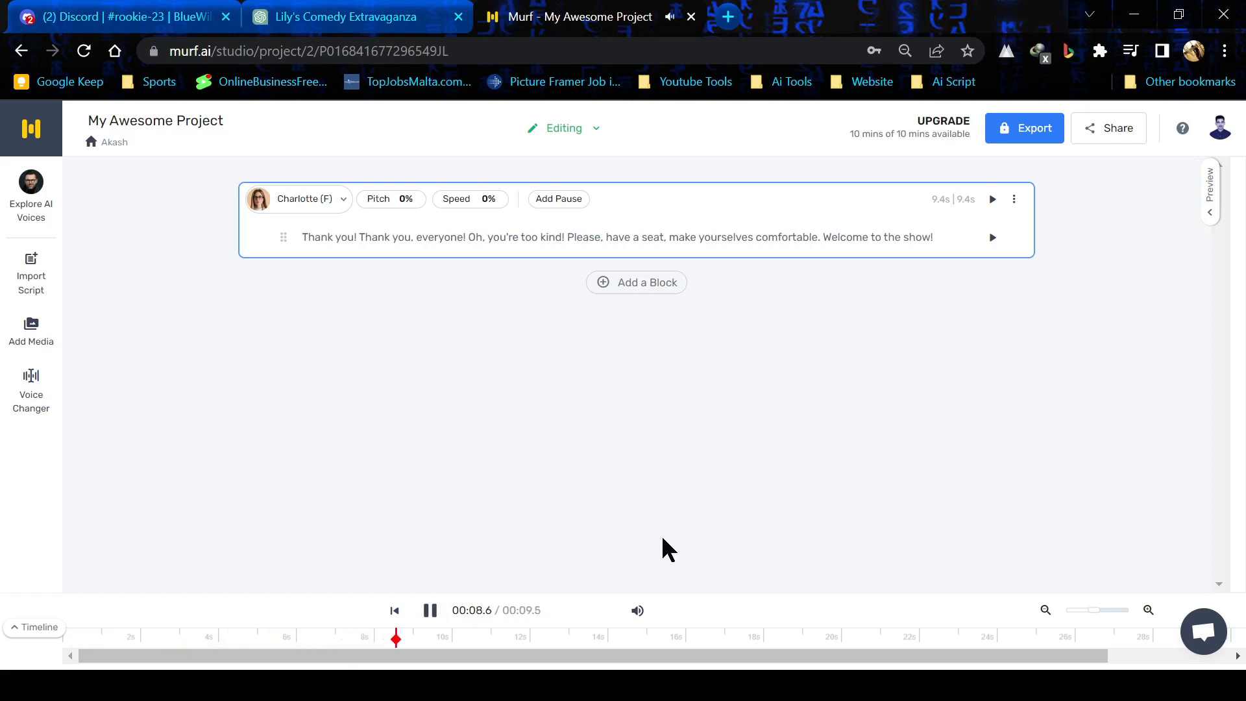
click(1024, 128)
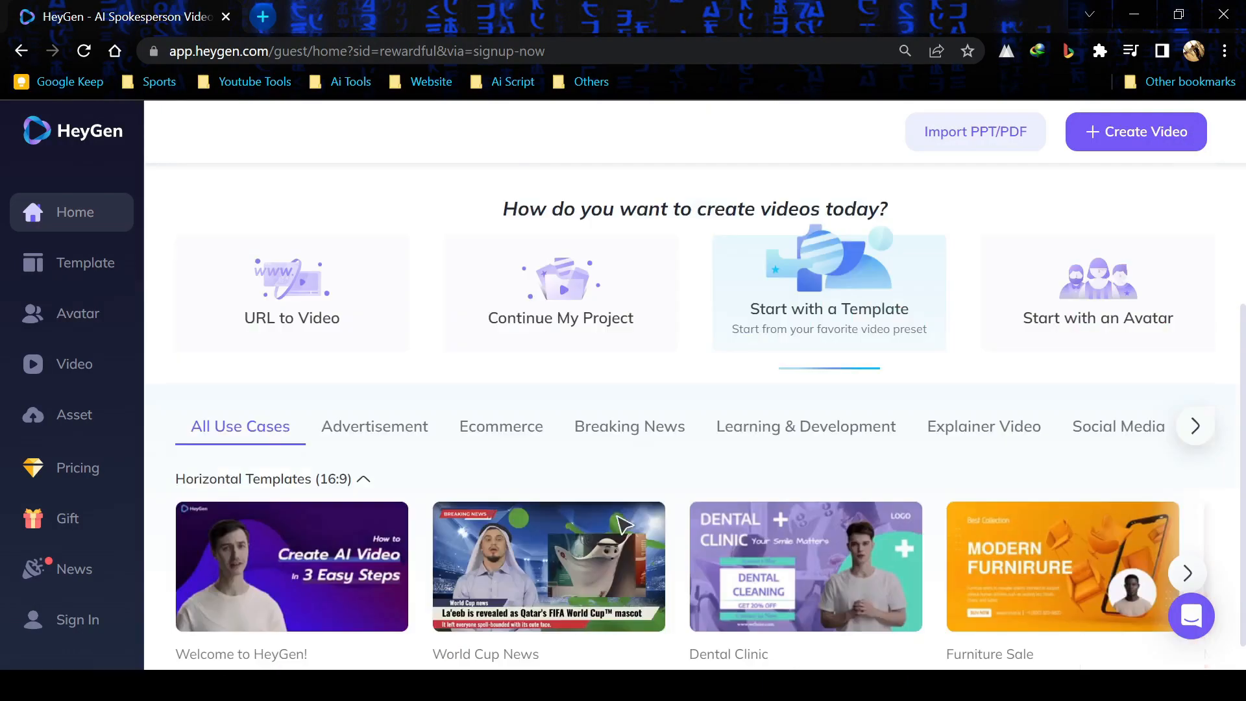
- Open the Avatars page and show the TalkingPhoto tab with the uploaded blonde woman portrait
scroll(down, 3)
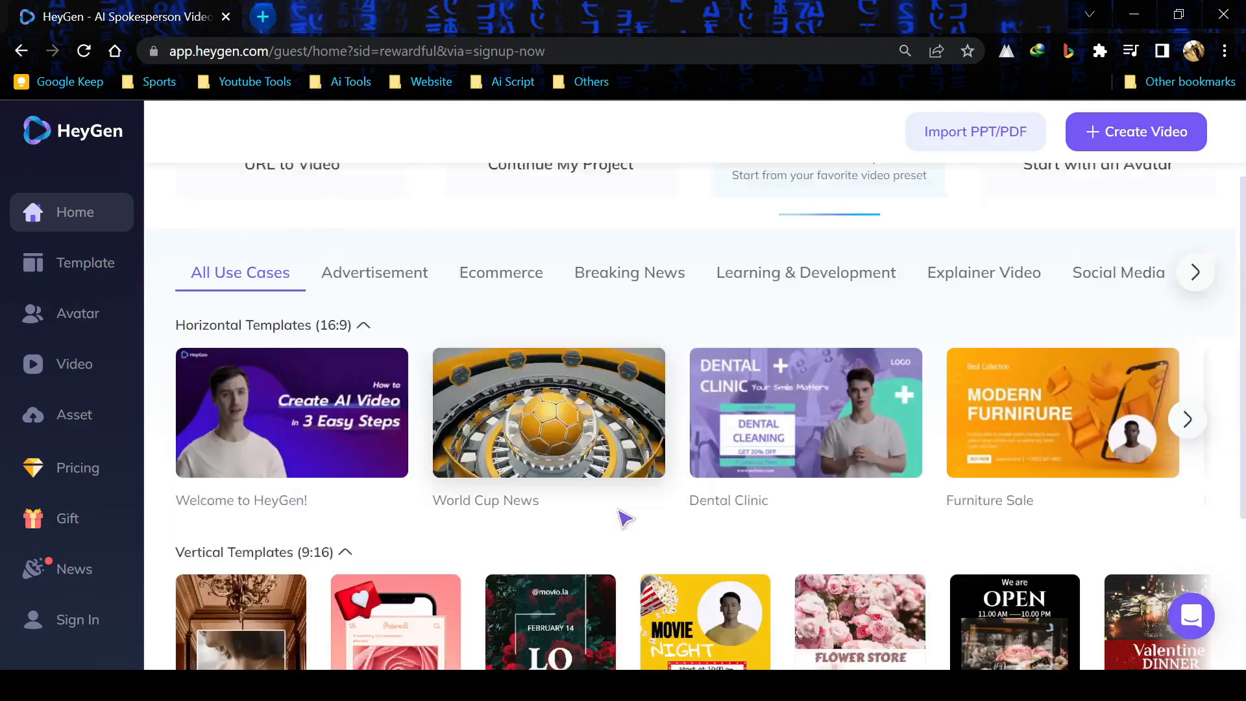
scroll(down, 3)
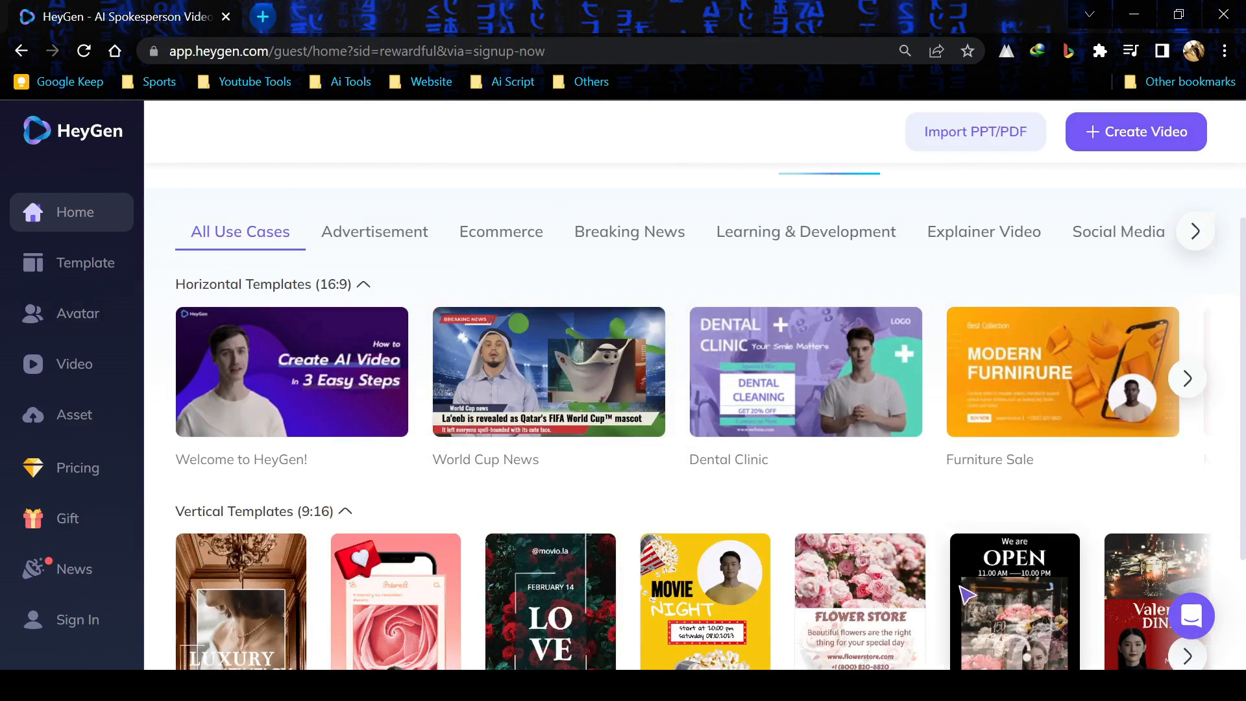
scroll(down, 3)
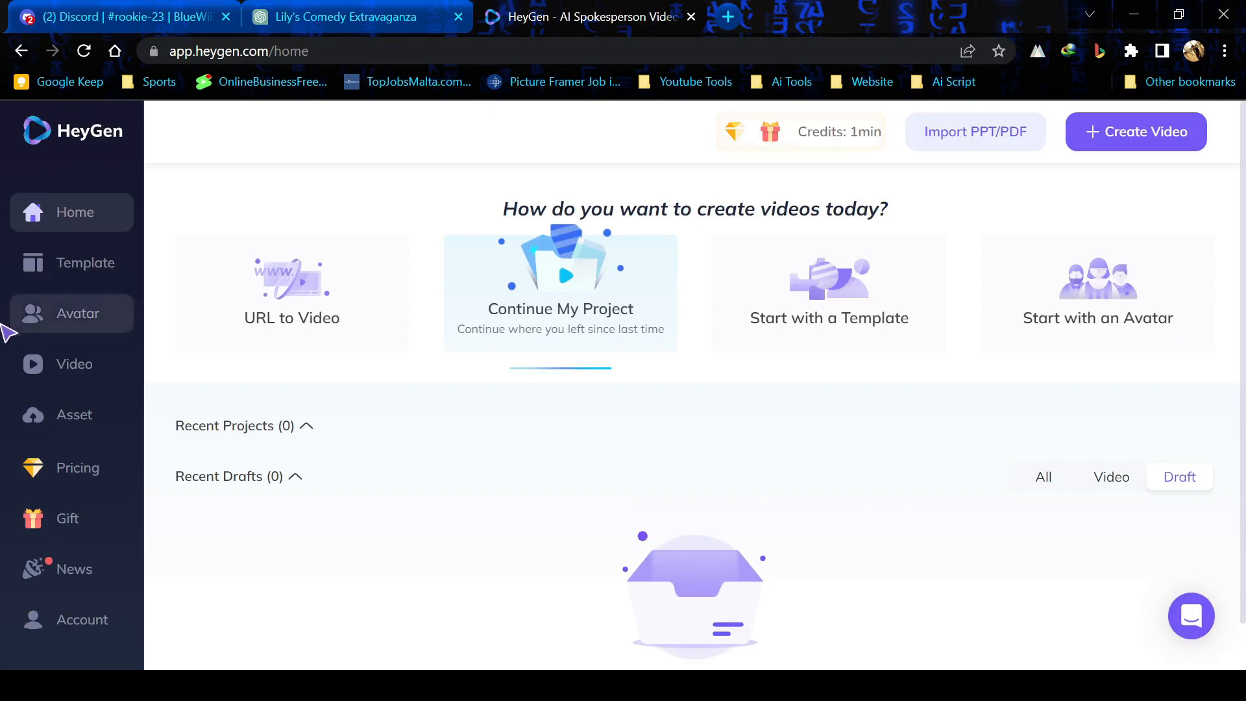
click(78, 313)
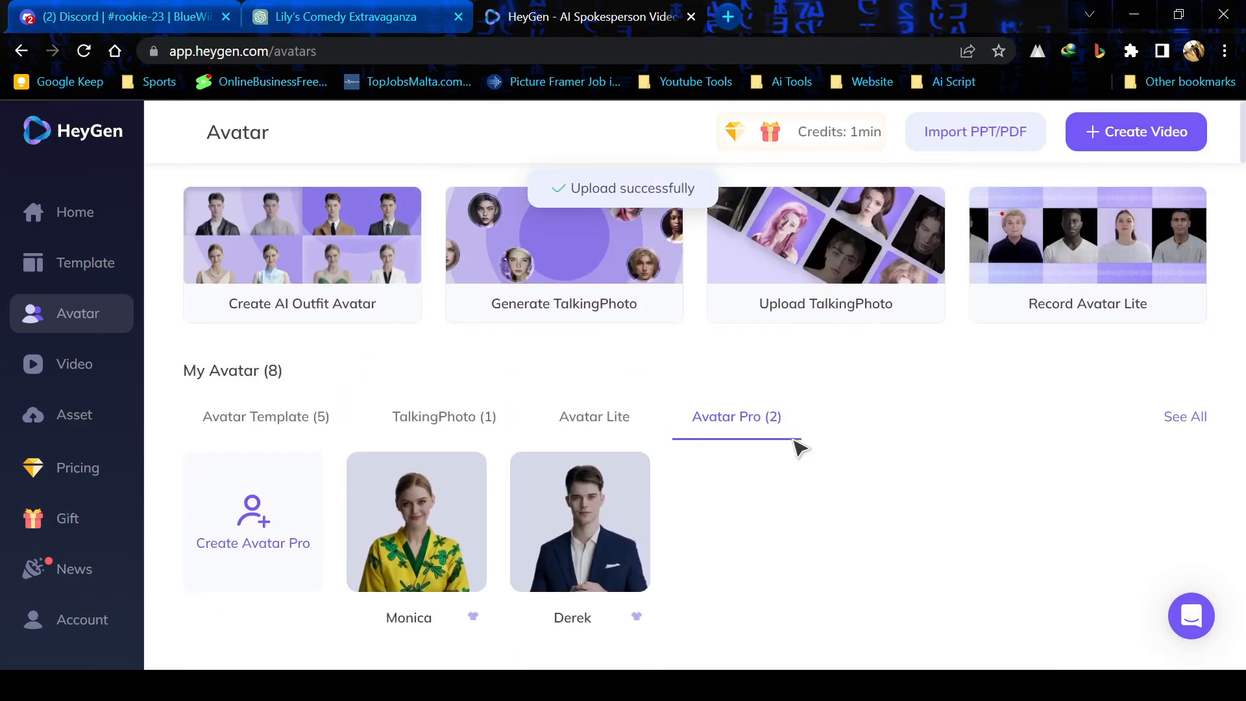
scroll(down, 3)
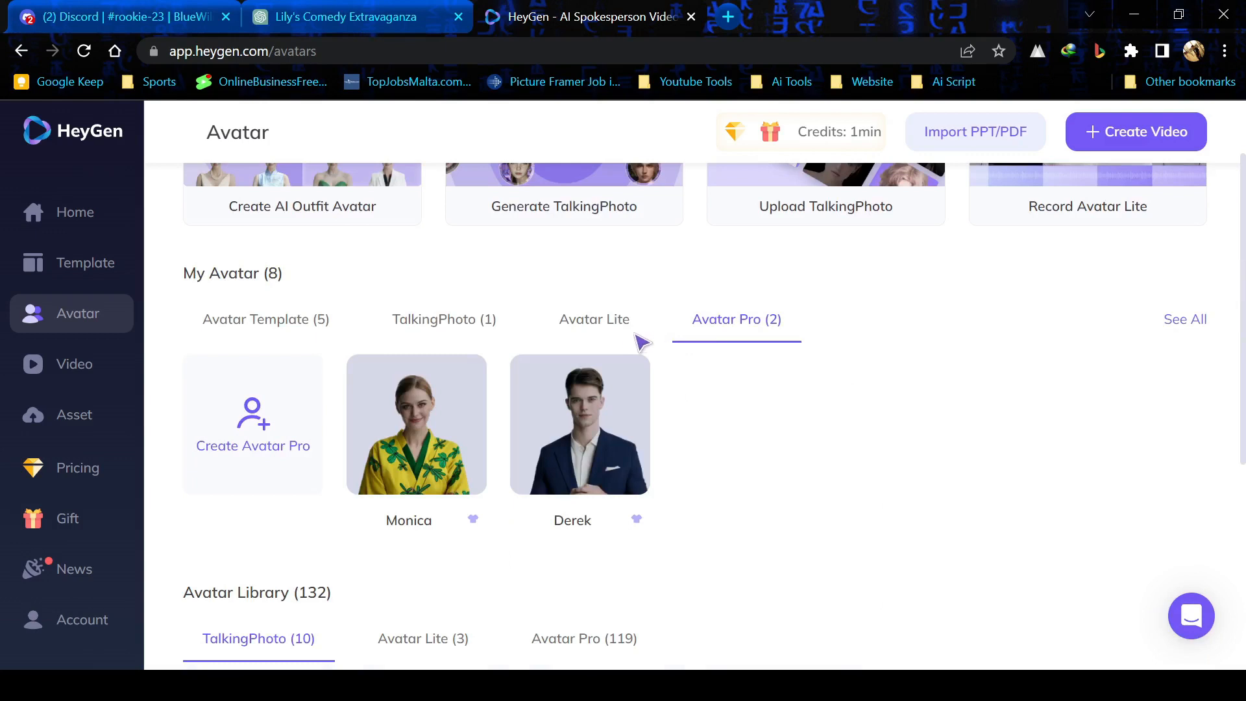
click(444, 318)
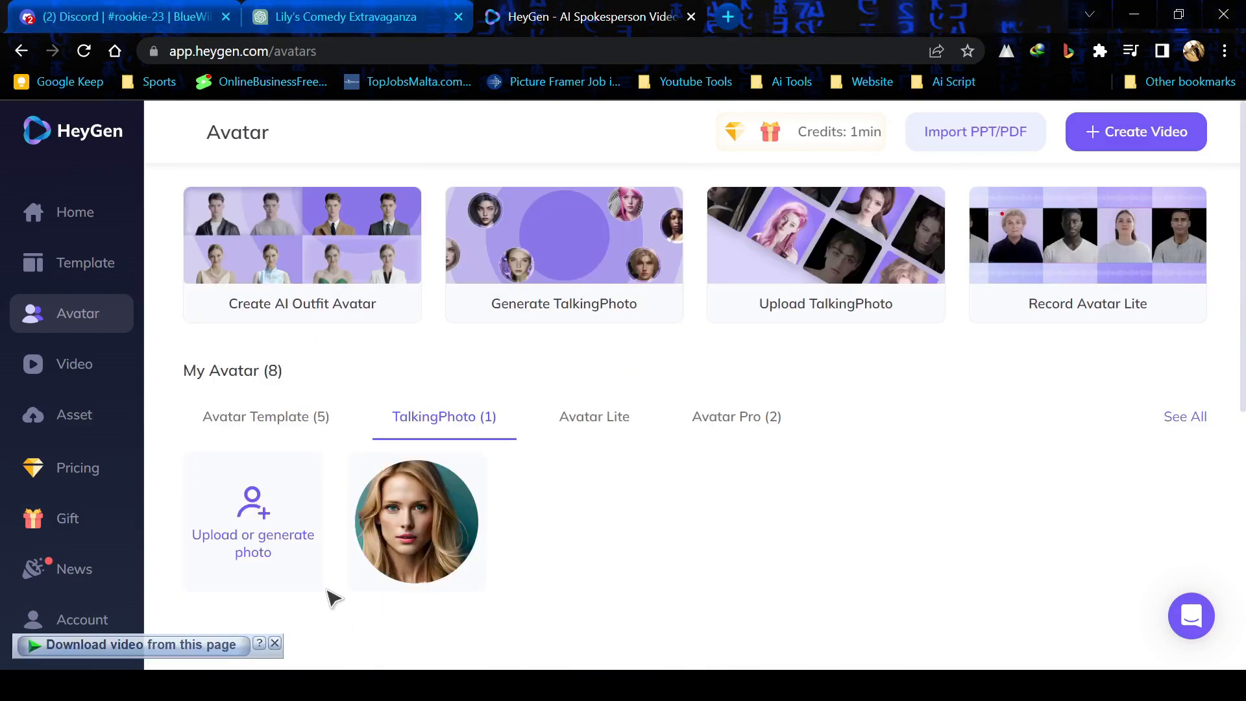
- Build a landscape video from the talking photo with the Murf .wav audio and submit it
scroll(down, 3)
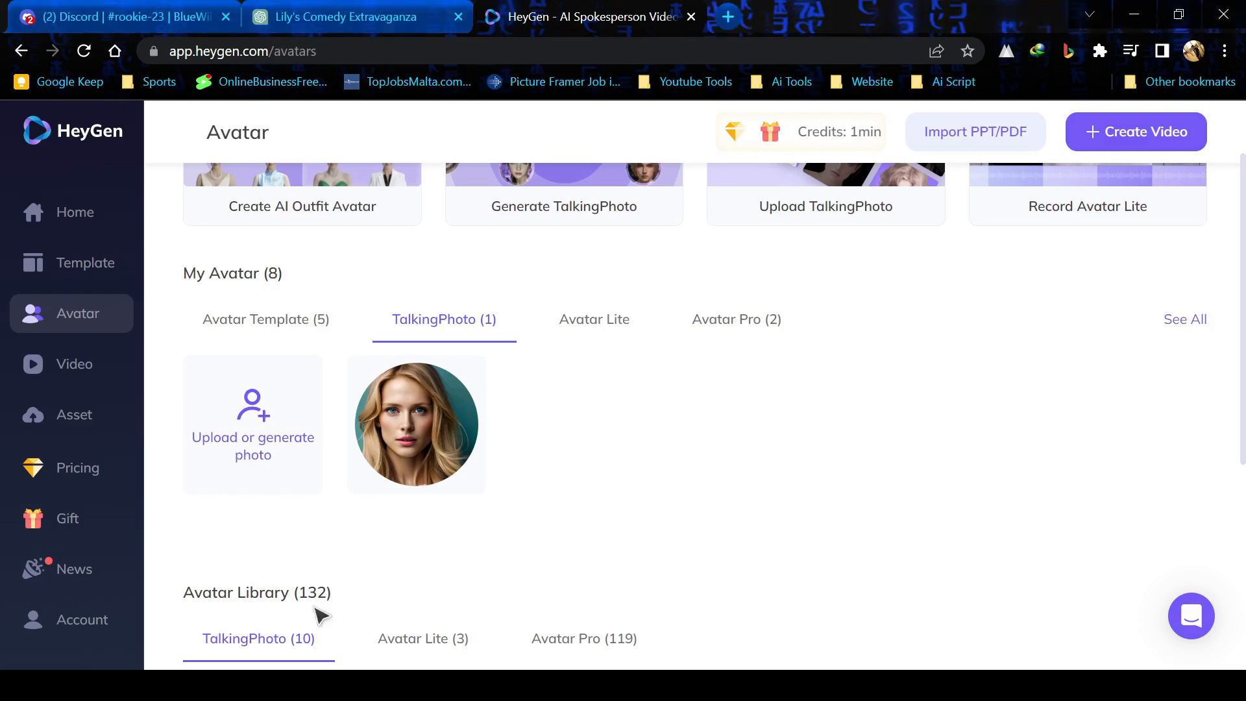
click(415, 424)
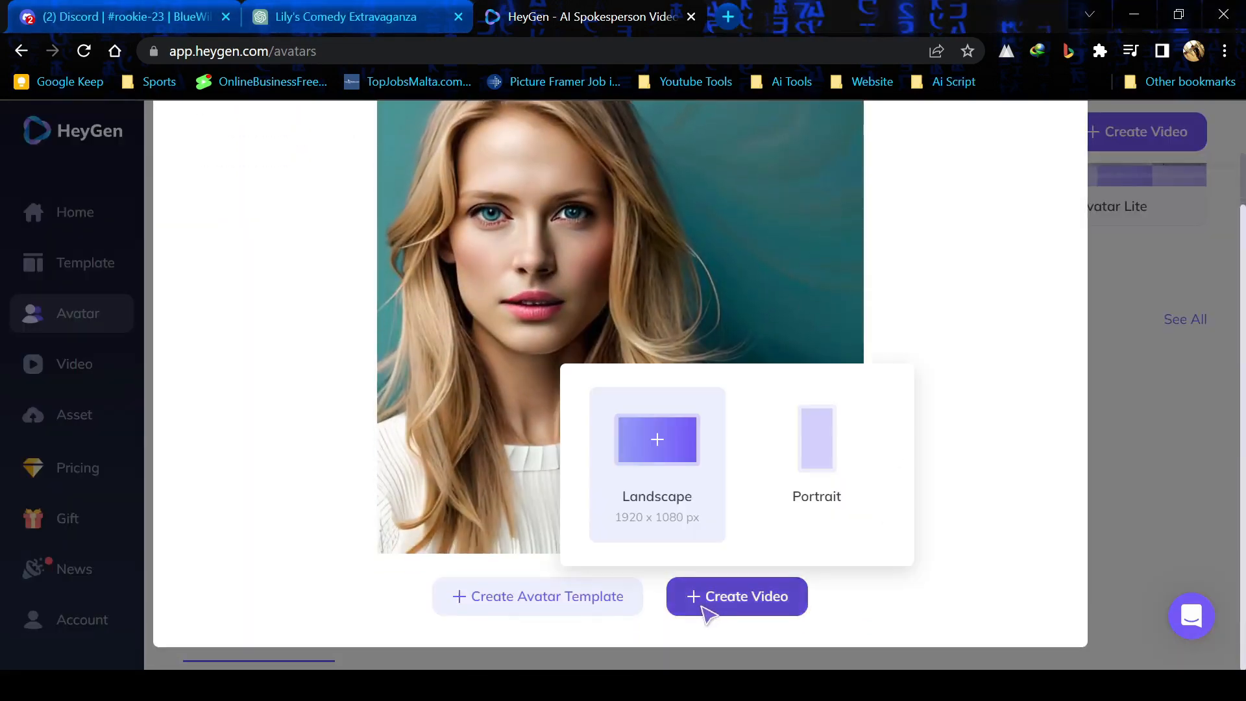
click(656, 440)
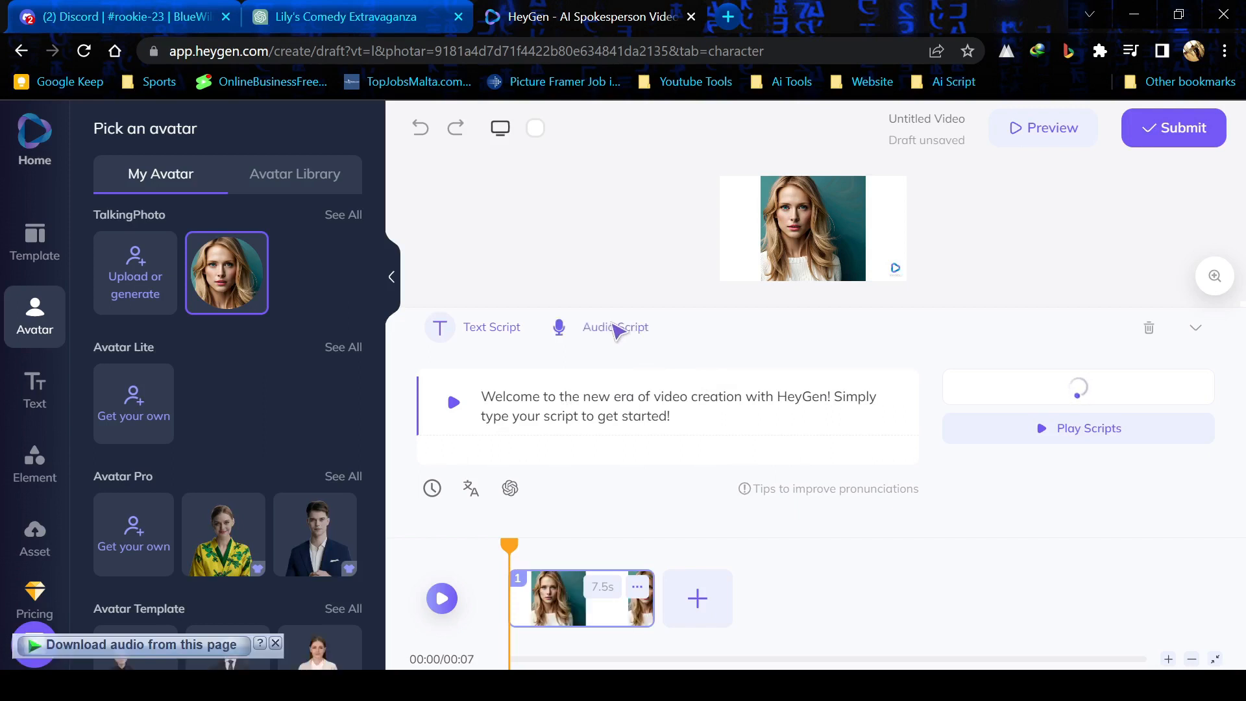
click(615, 326)
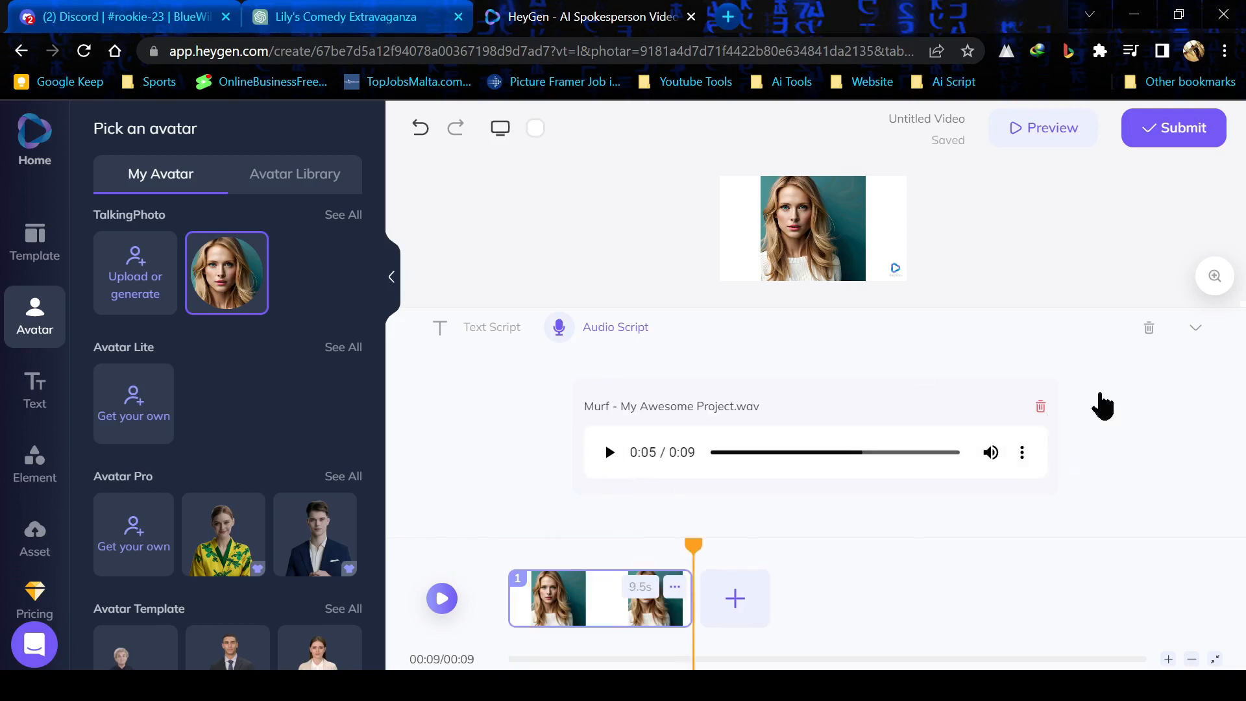
click(1174, 128)
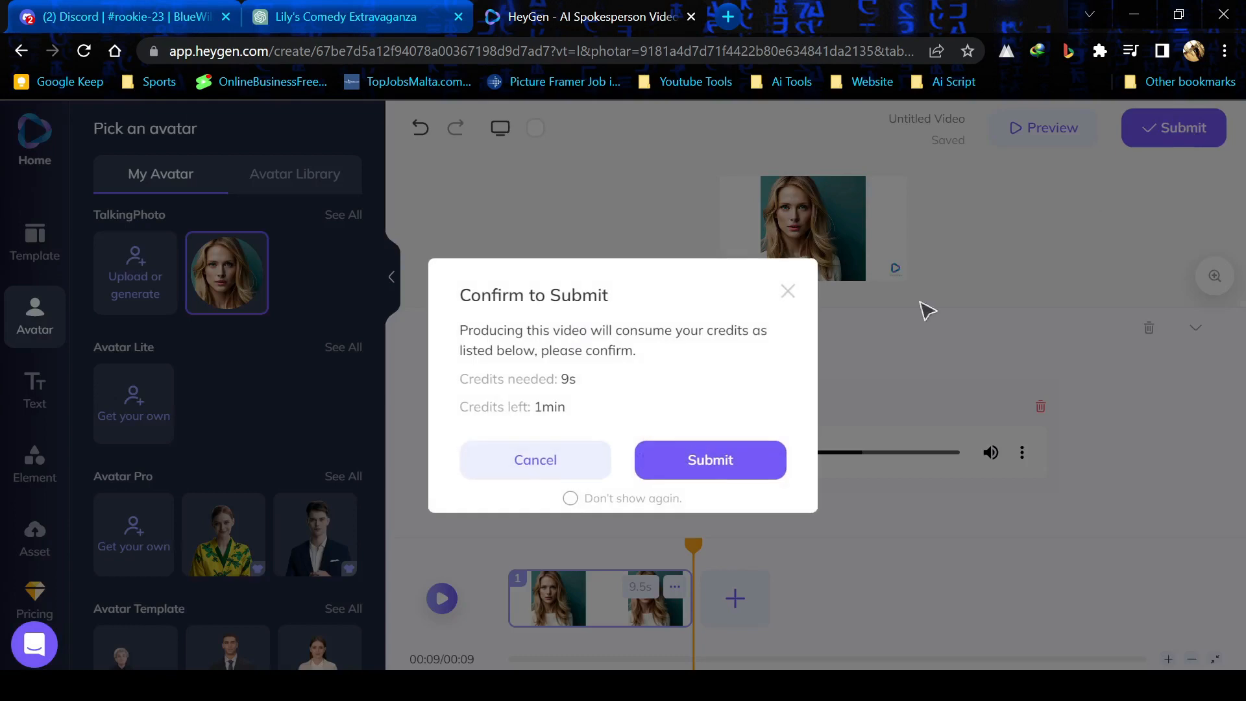
mouse_move(709, 459)
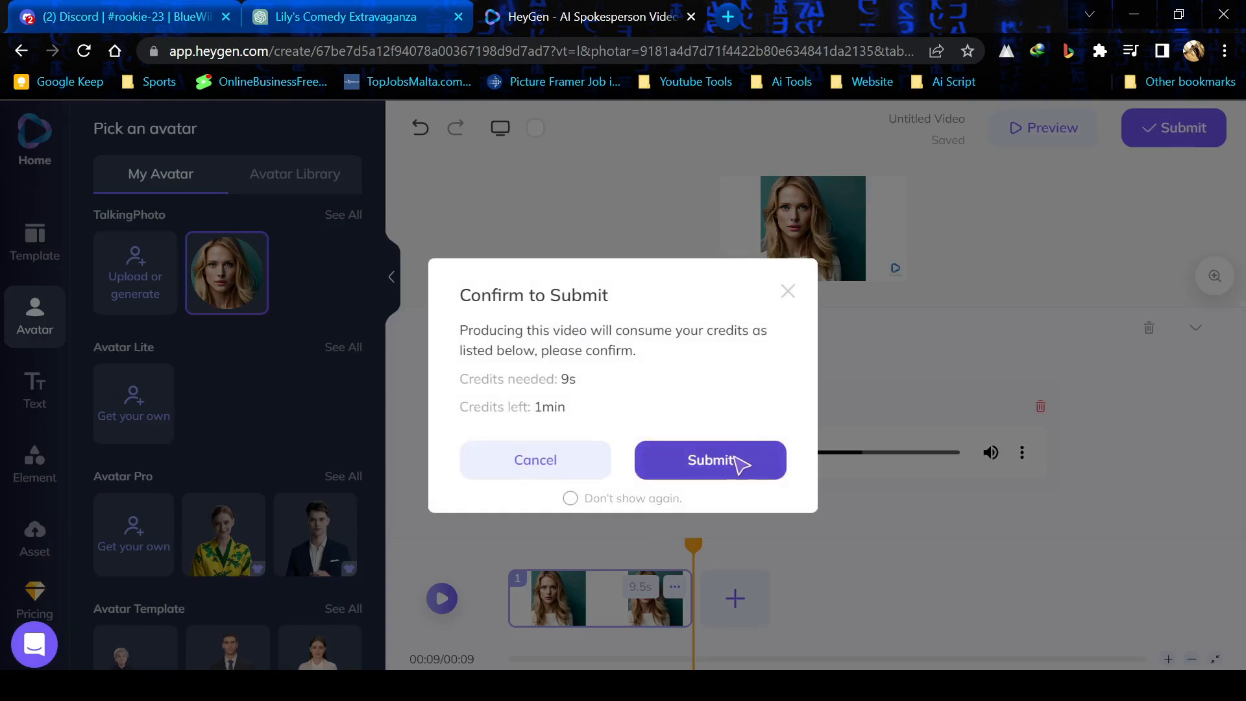
click(709, 459)
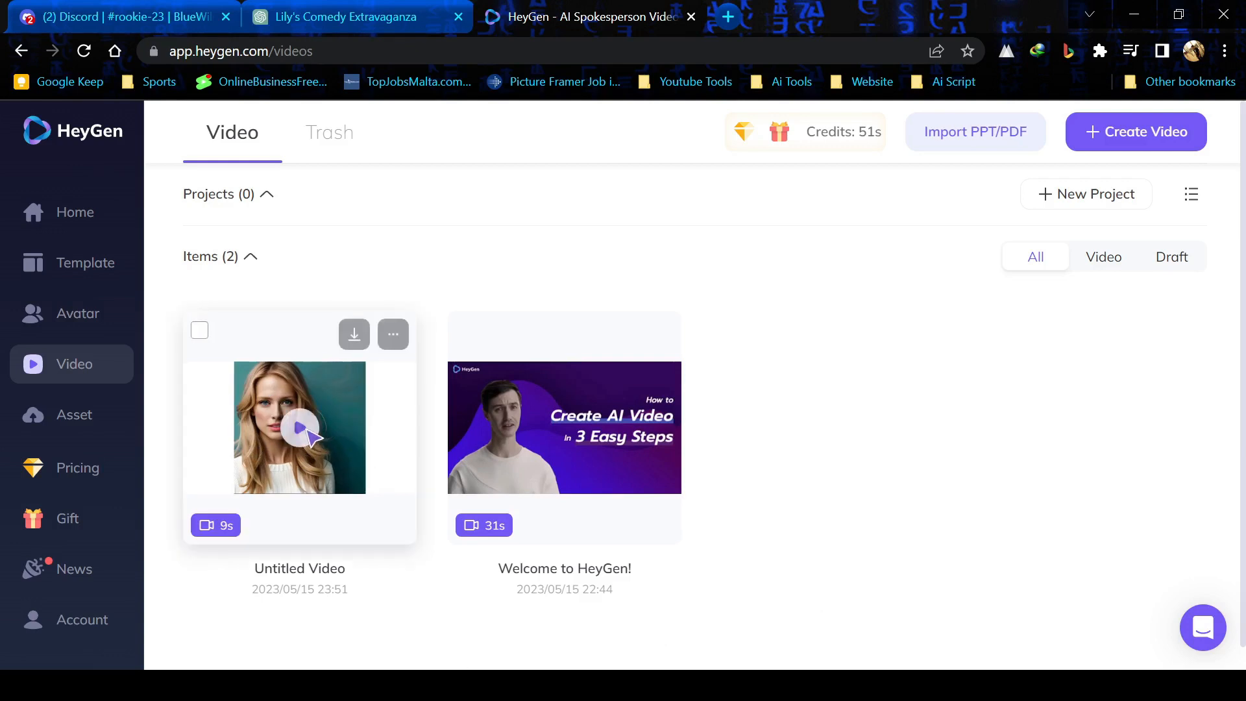
- Open the Untitled Video, turn Public Video on, and view its Share Video export options
click(300, 427)
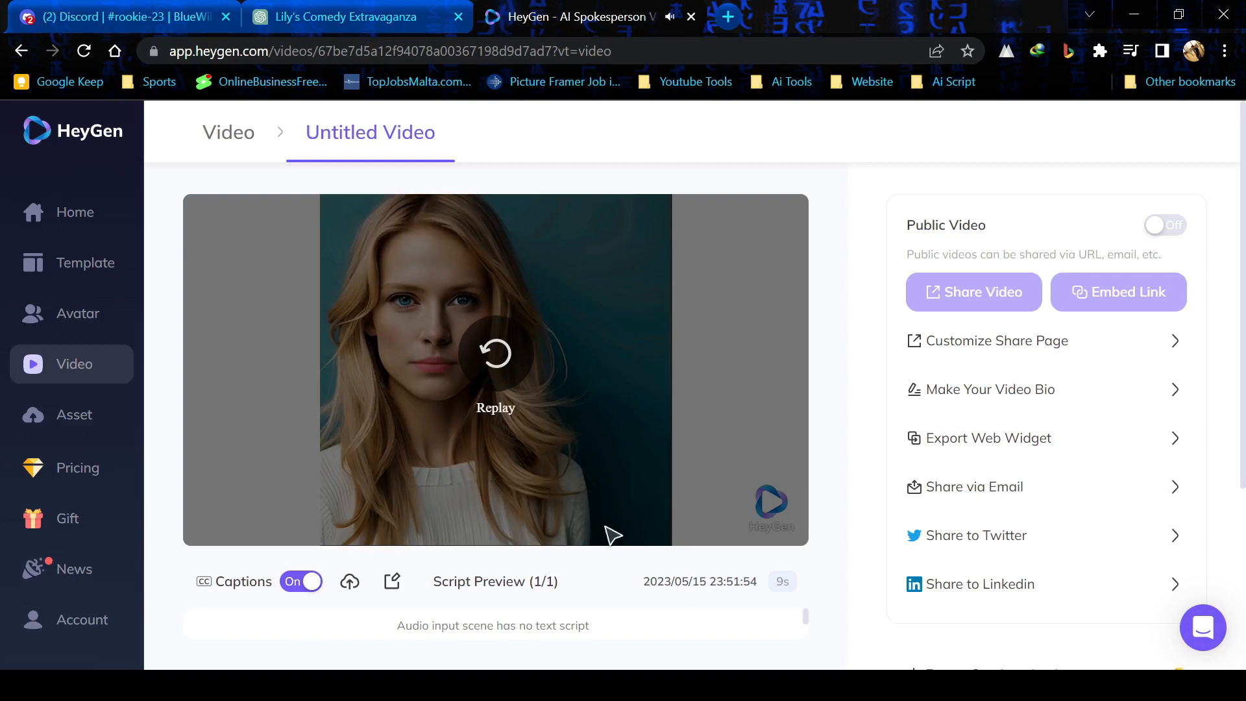
mouse_move(898, 618)
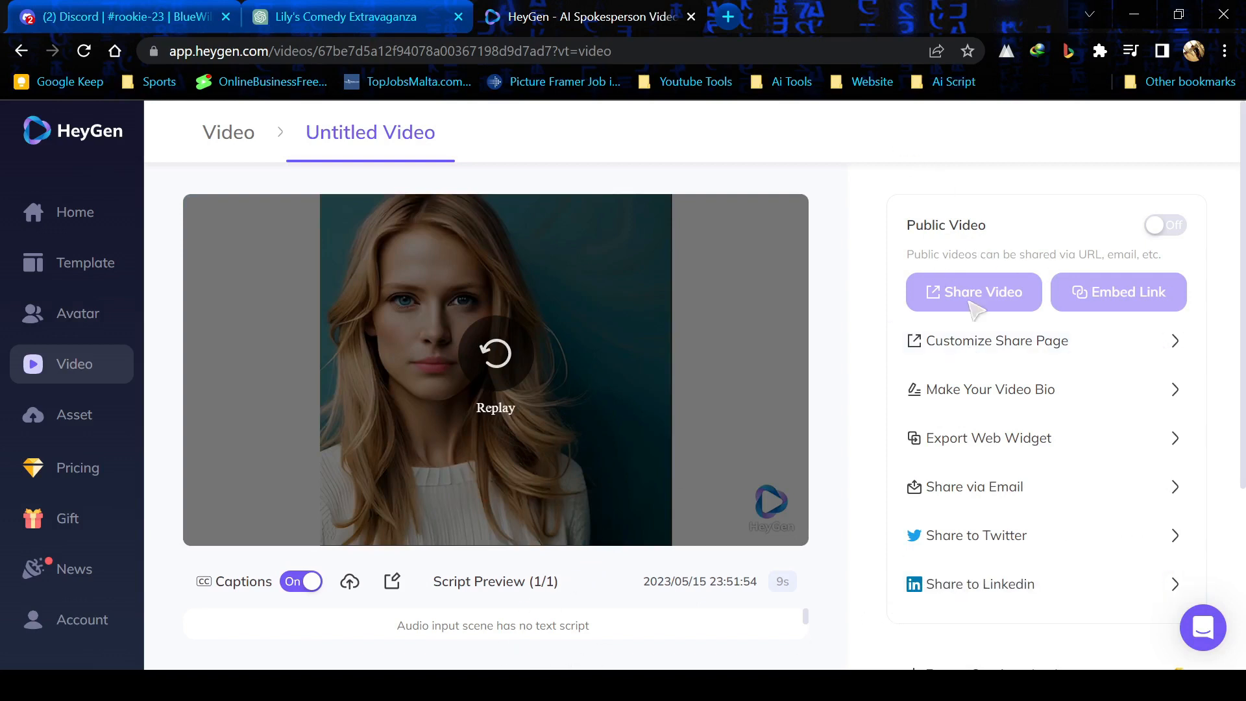
click(1164, 225)
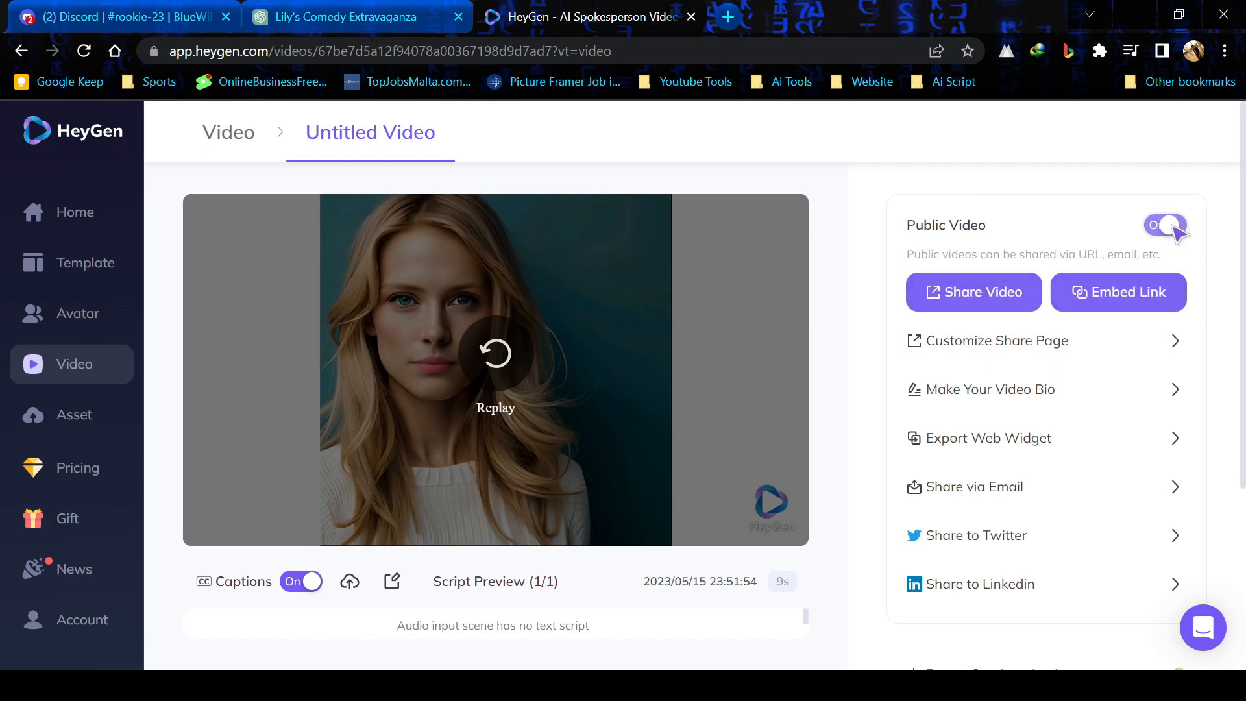
click(1165, 226)
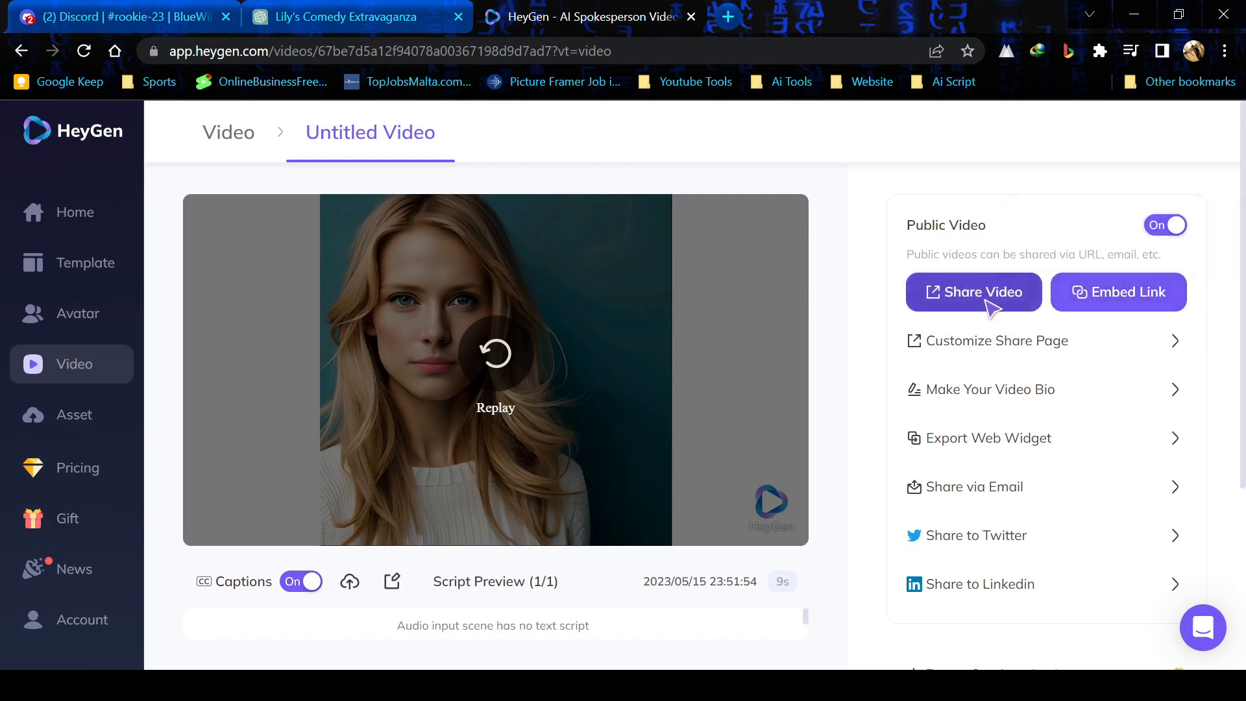
scroll(down, 3)
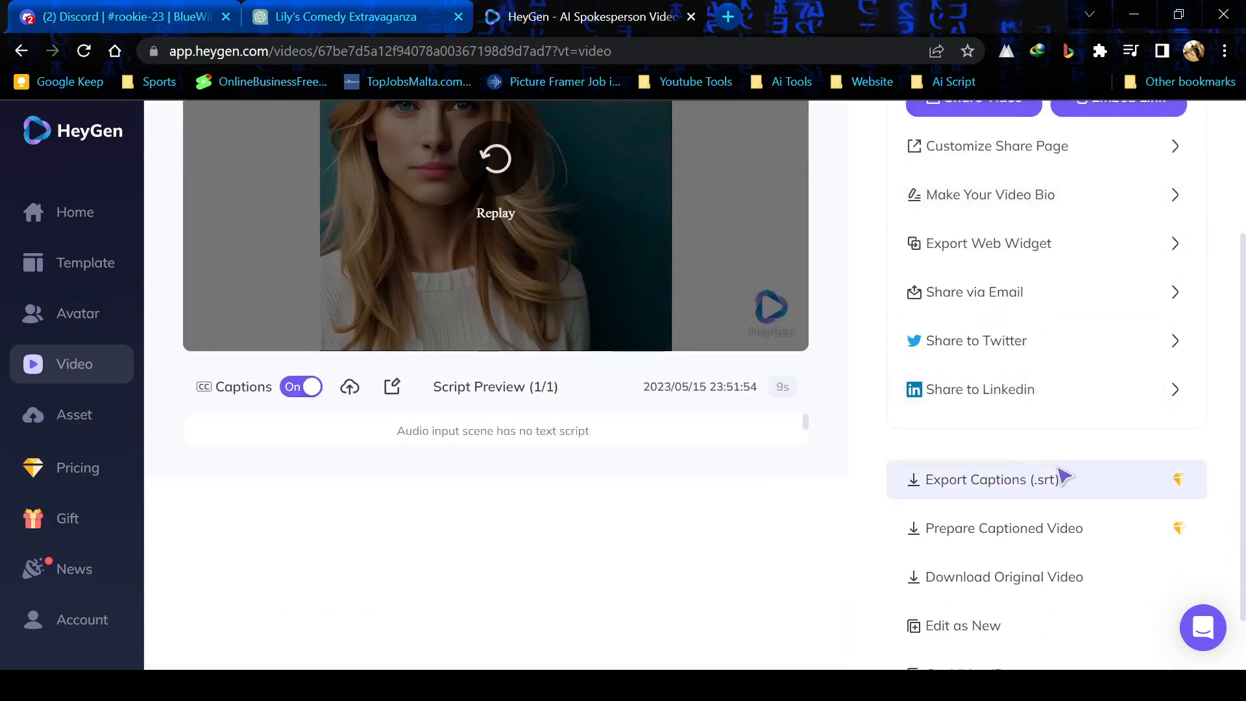